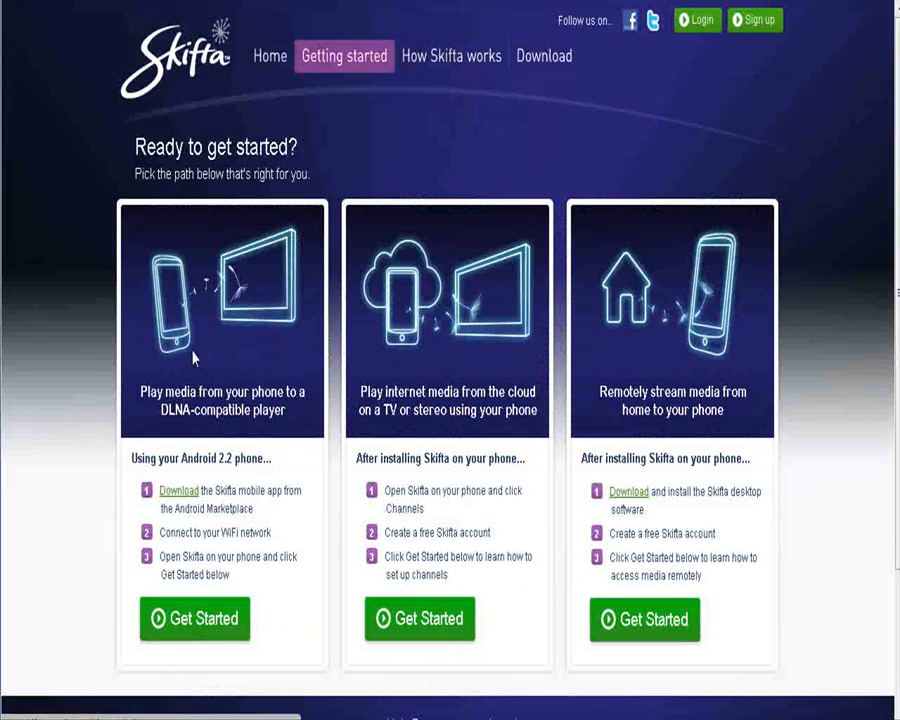
mouse_move(328, 452)
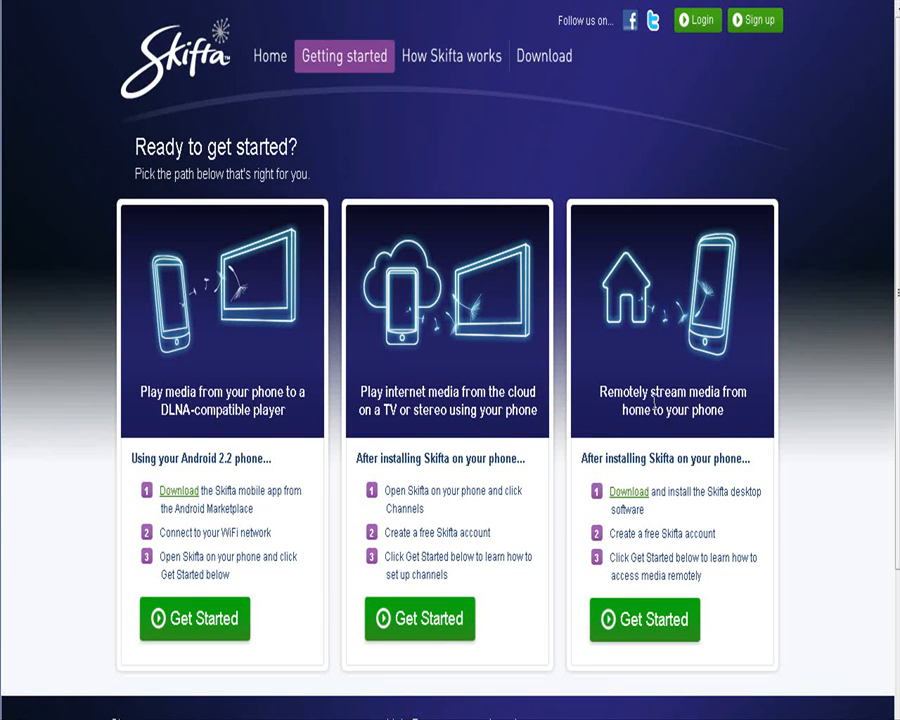
mouse_move(625, 430)
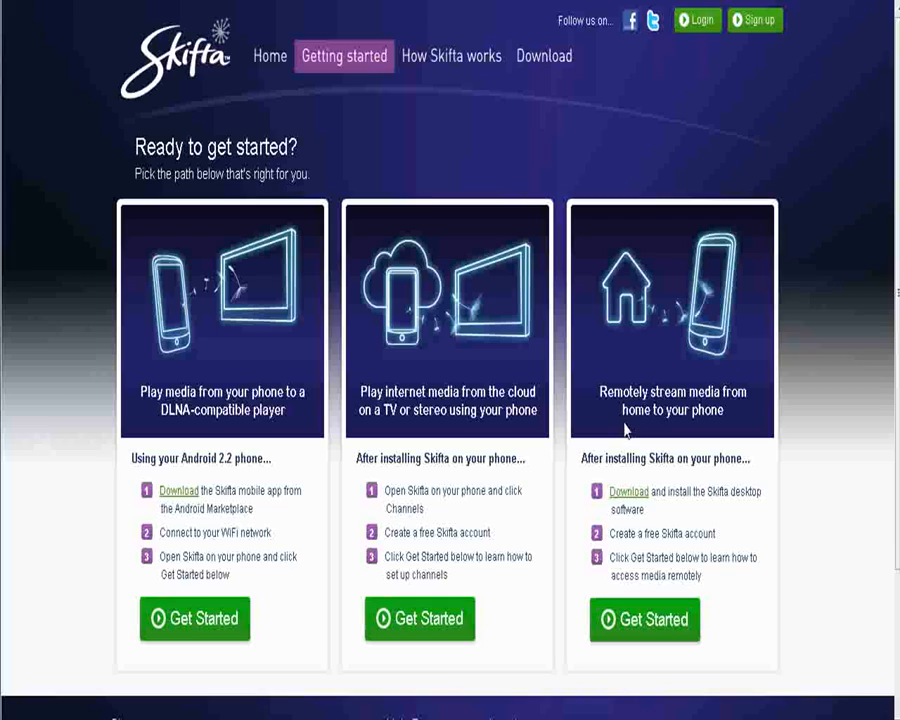
Go to the Skifta Download page listing Skifta for Android and Skifta for PC
scroll("down", 3)
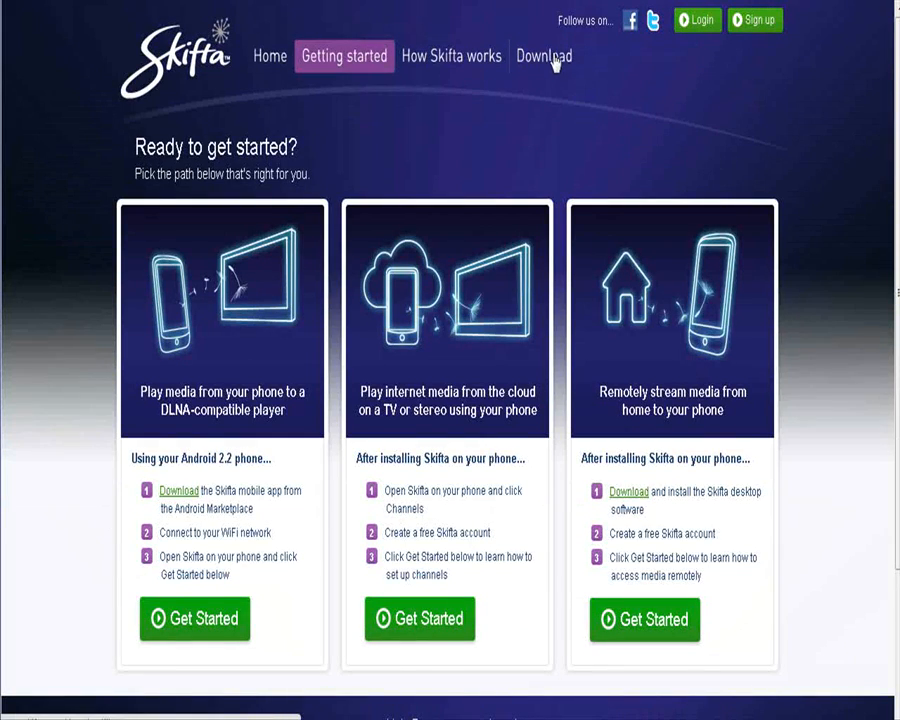
left_click(544, 56)
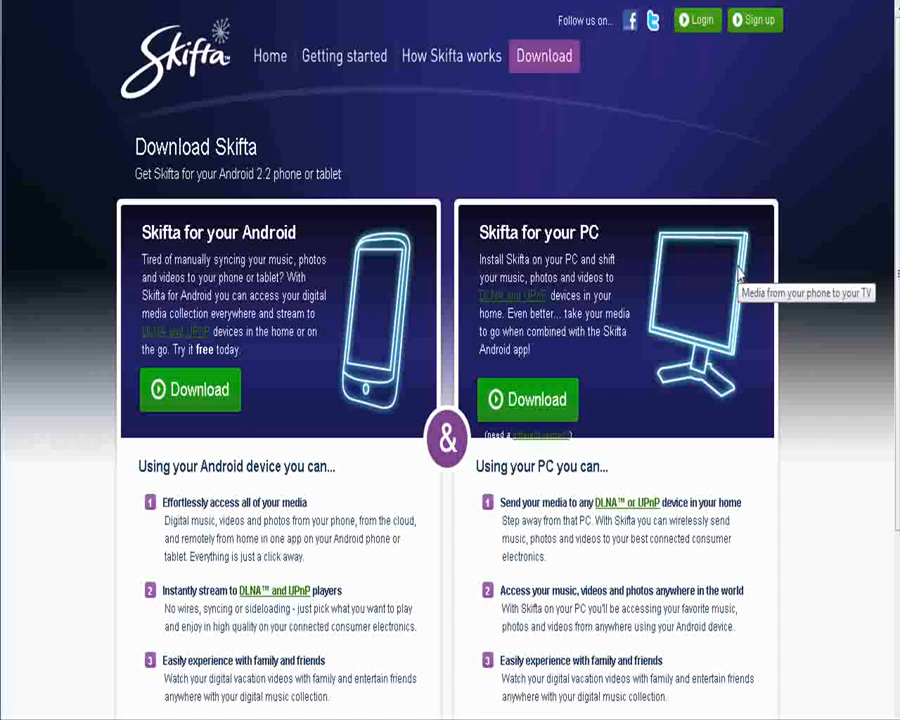
mouse_move(695, 168)
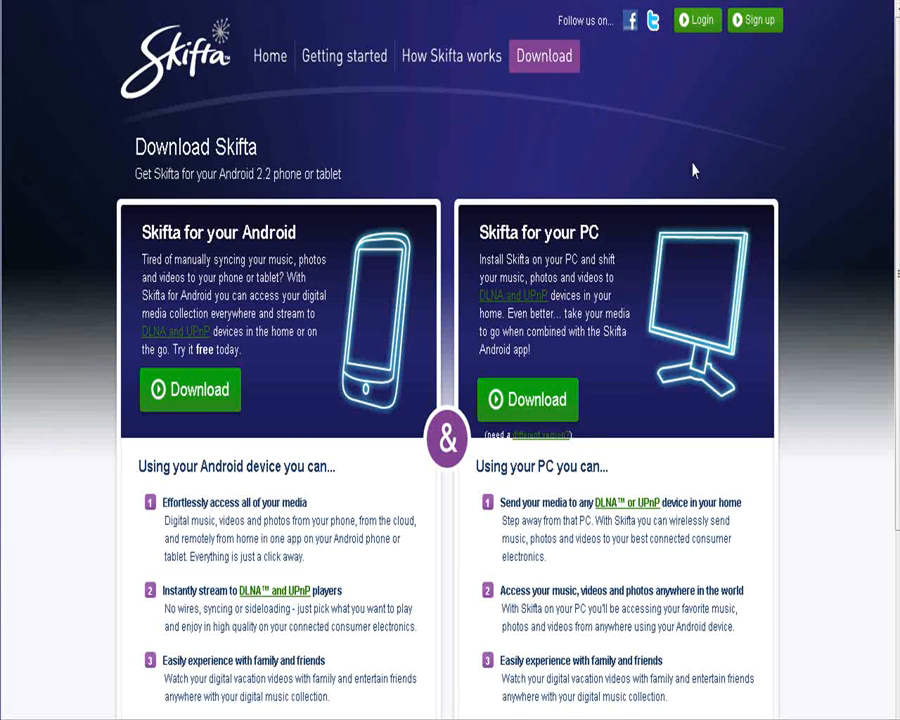
mouse_move(747, 121)
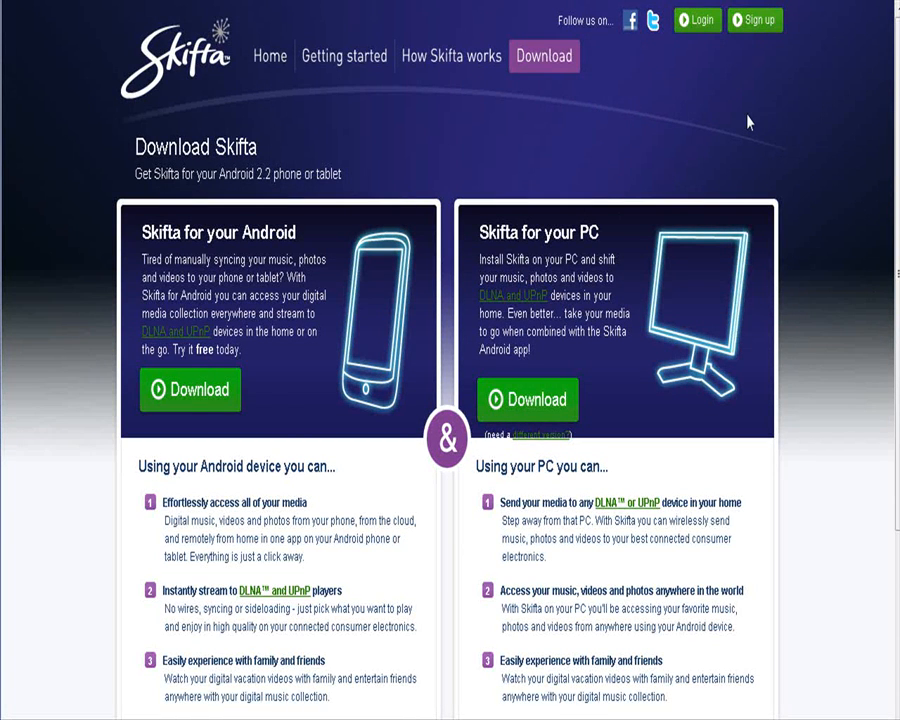
mouse_move(740, 158)
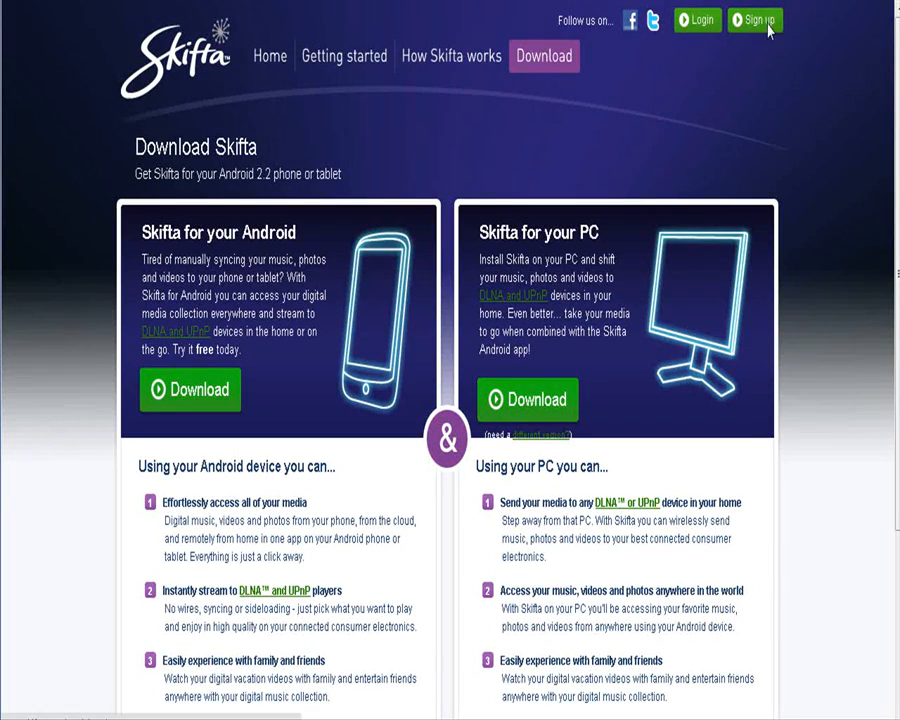
Bring up the Sign Up form asking for name, email, username and password
left_click(757, 19)
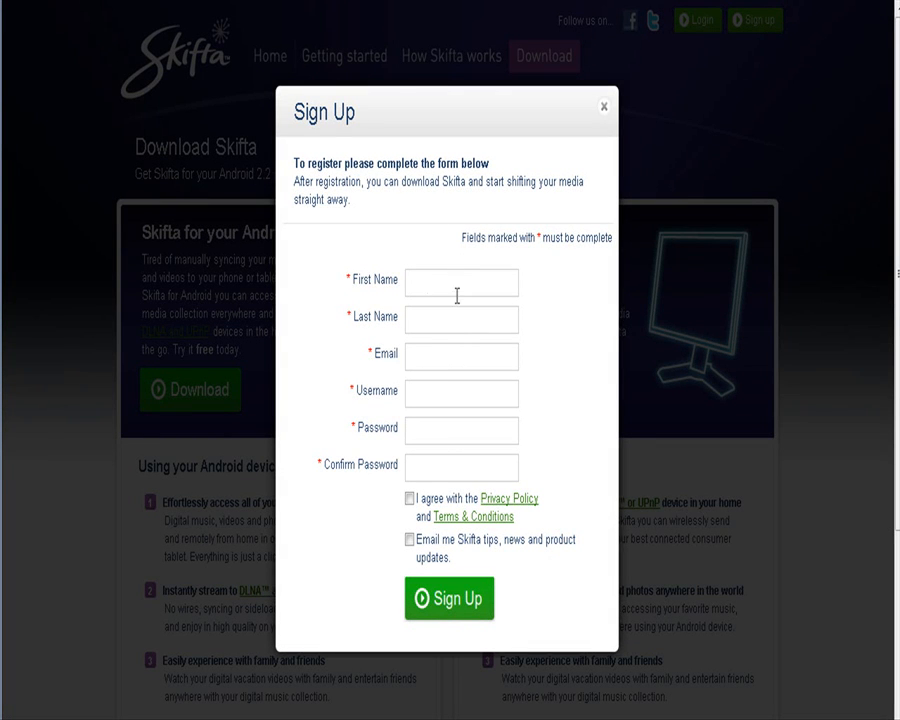
mouse_move(461, 453)
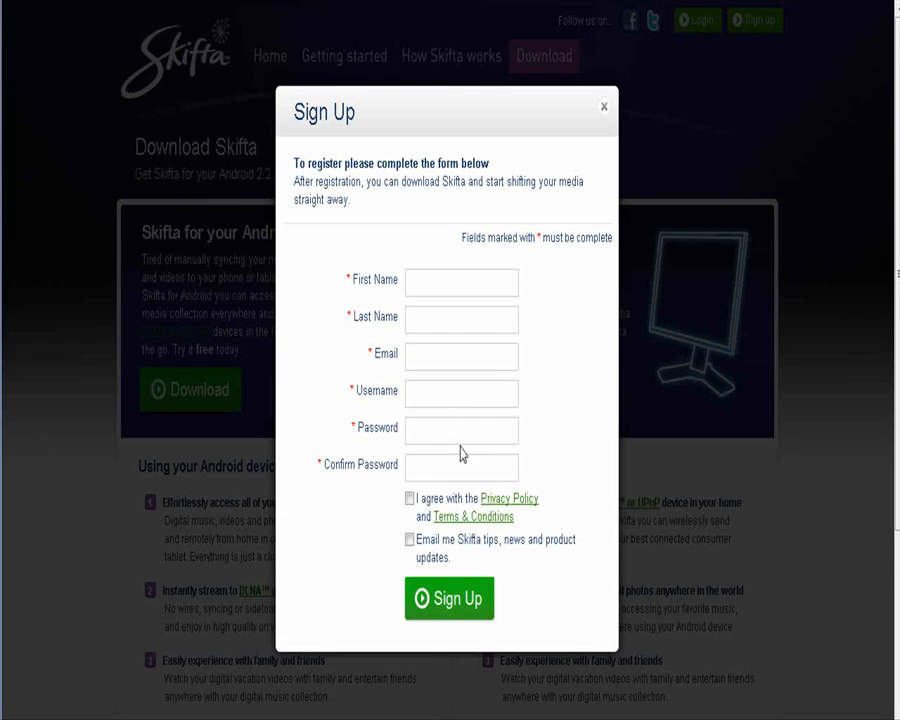
mouse_move(730, 585)
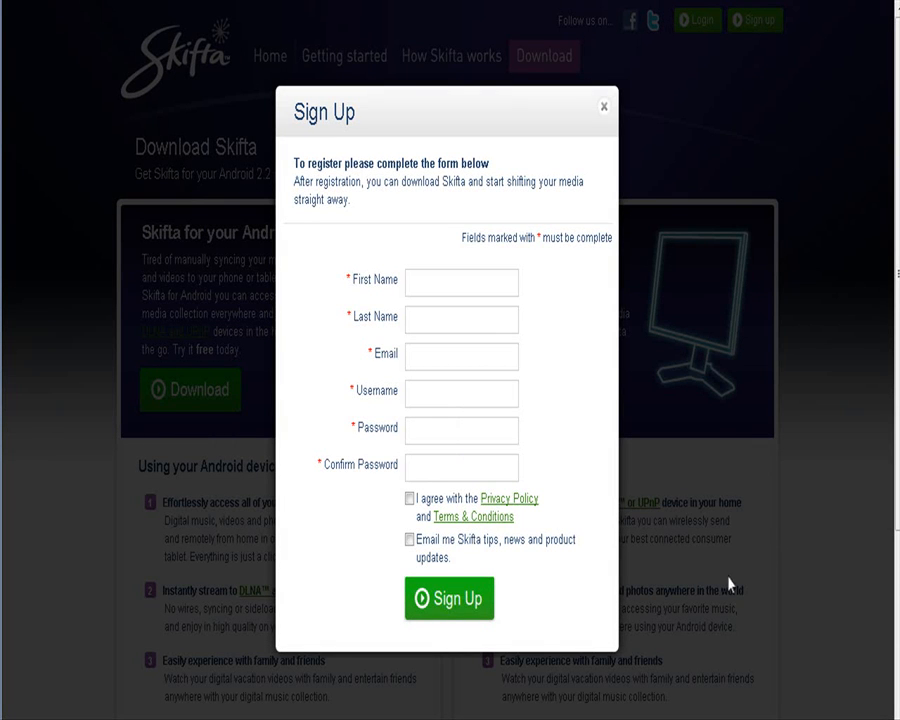
mouse_move(555, 540)
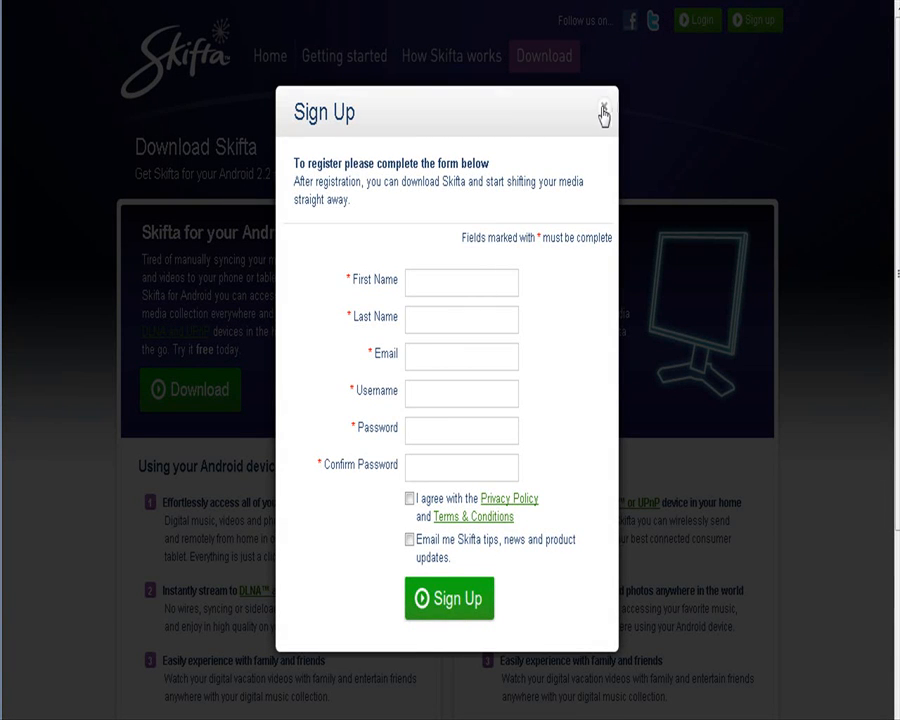
Dismiss the Sign Up form to reach the signed-in My Account page
left_click(603, 113)
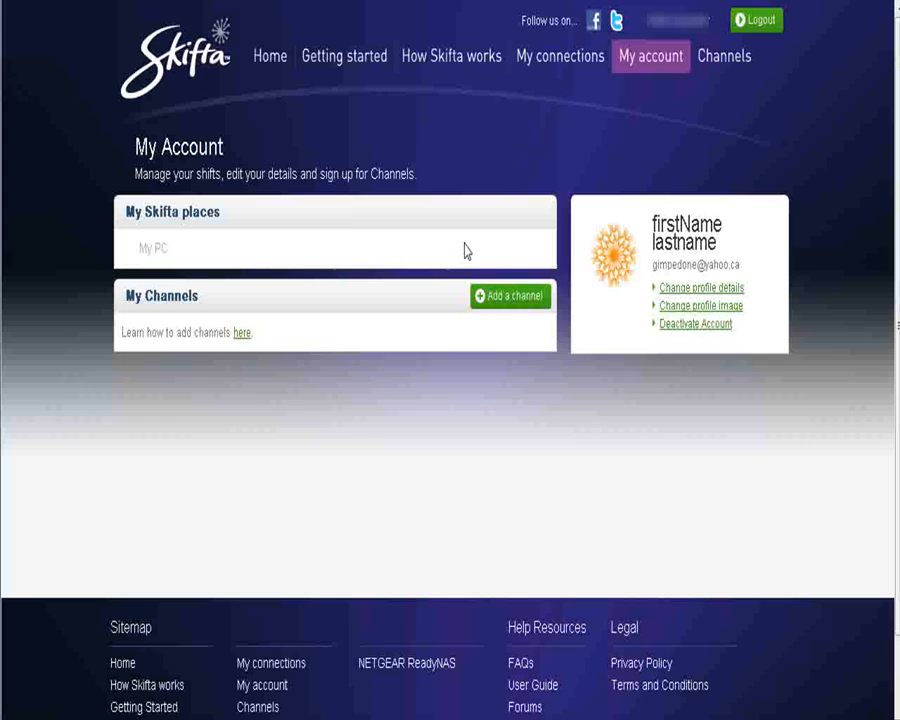
mouse_move(152, 232)
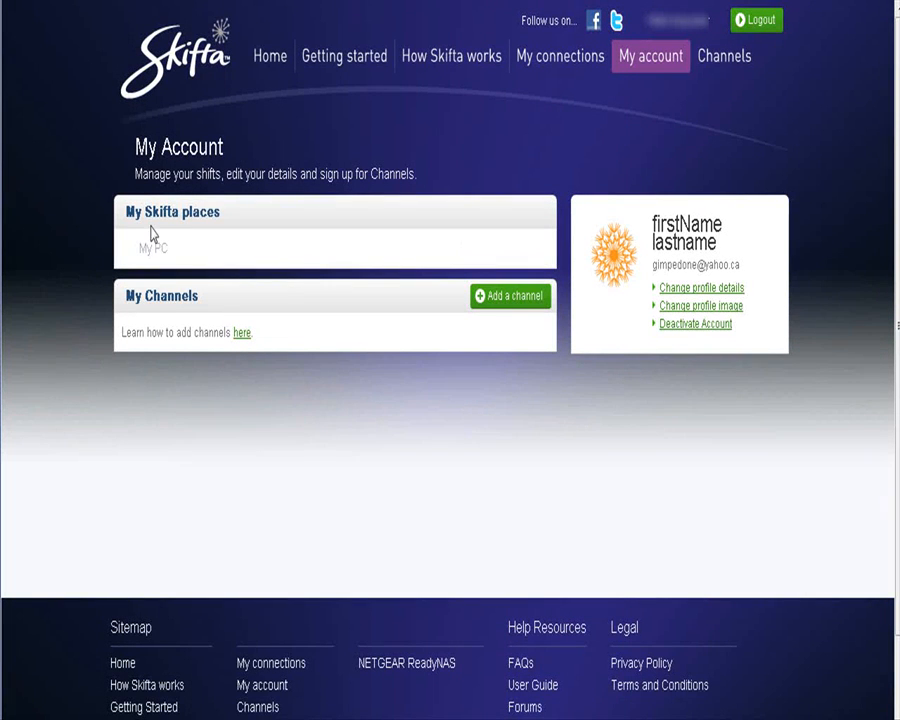
mouse_move(367, 422)
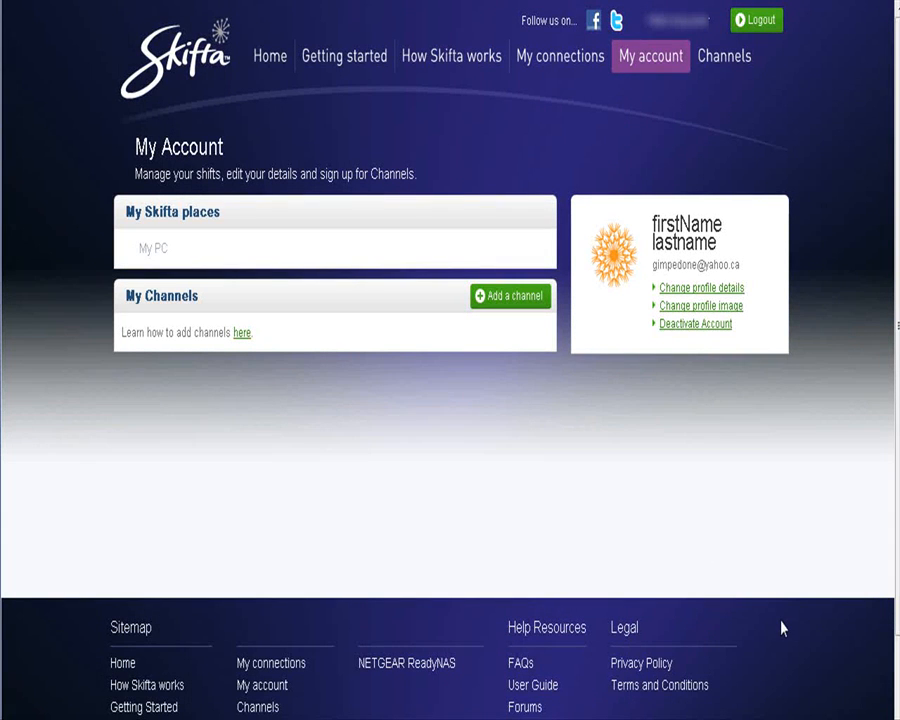
mouse_move(778, 600)
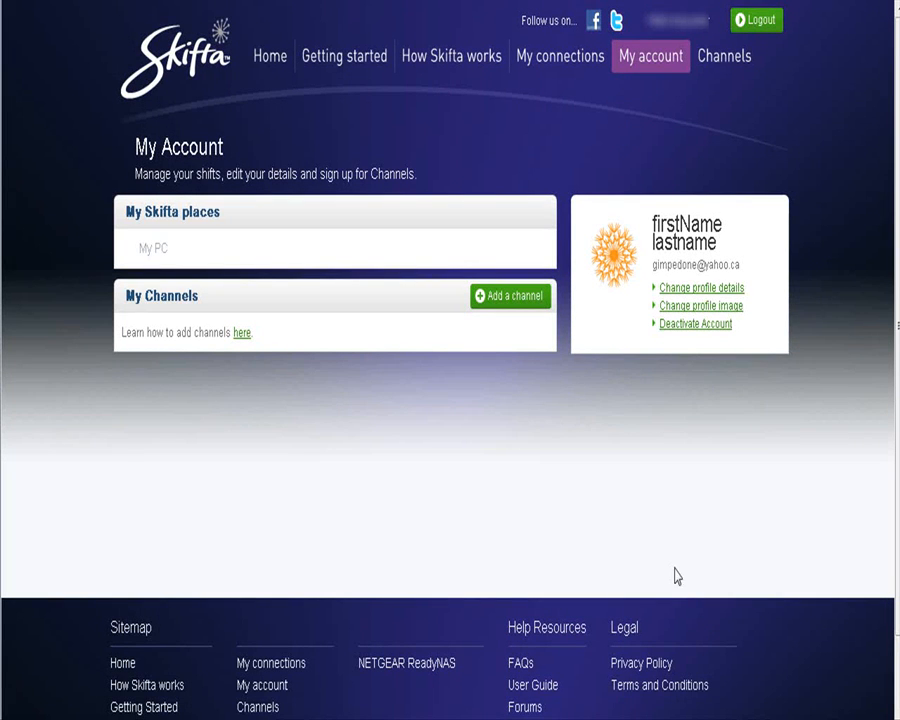
mouse_move(643, 484)
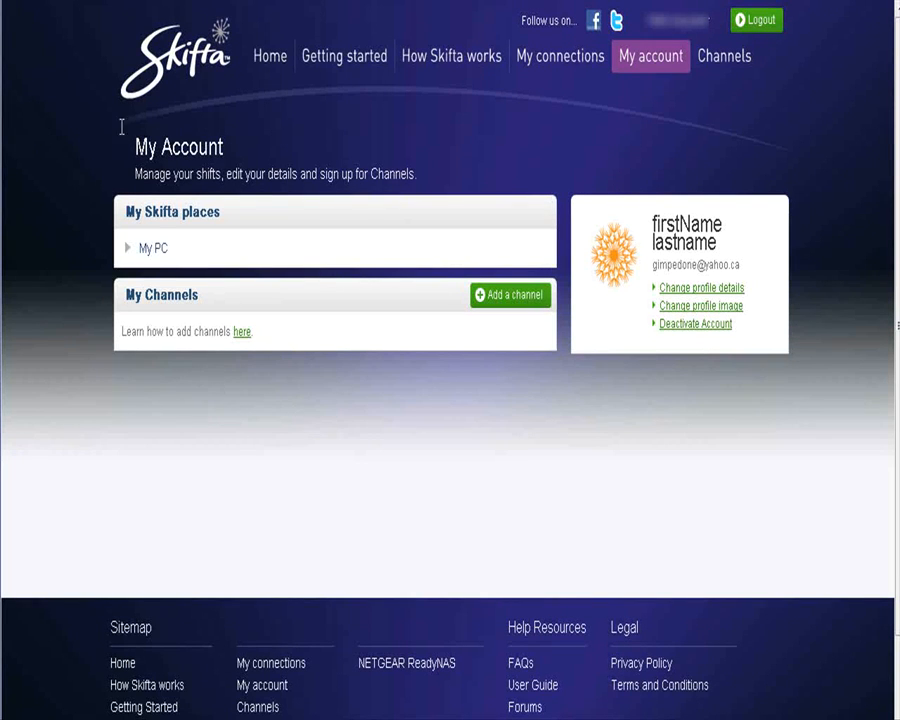
Enable the My PC media server with D:\movies as the video folder
left_click(144, 247)
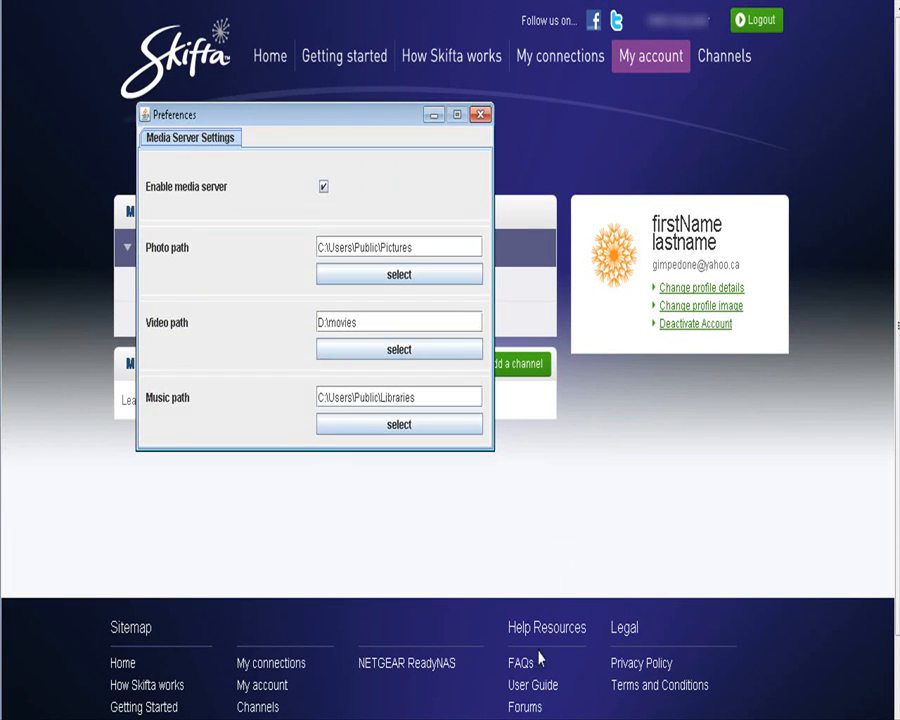
mouse_move(290, 524)
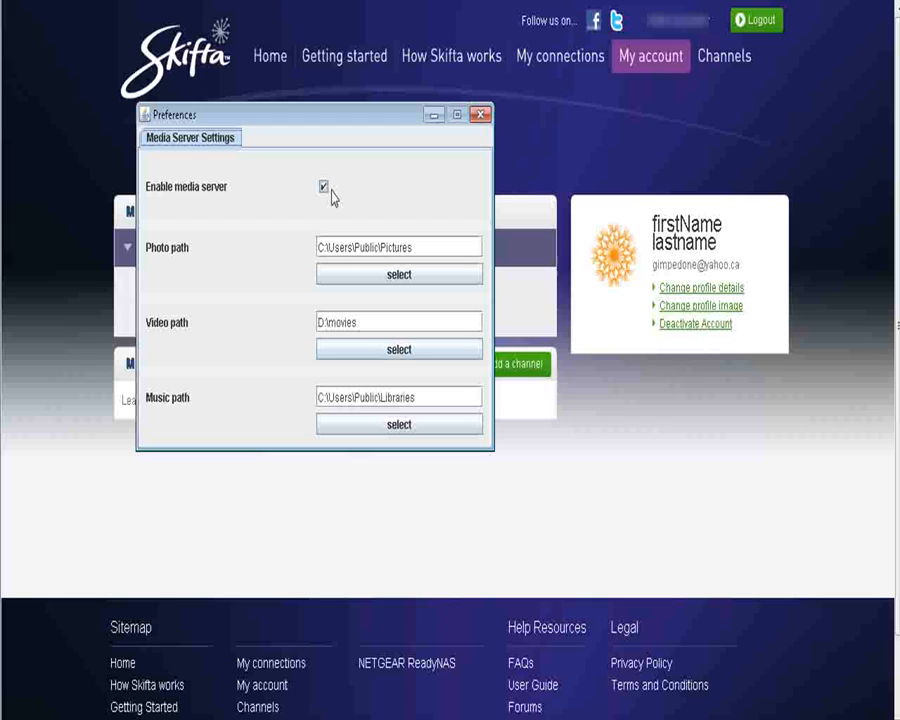
mouse_move(212, 257)
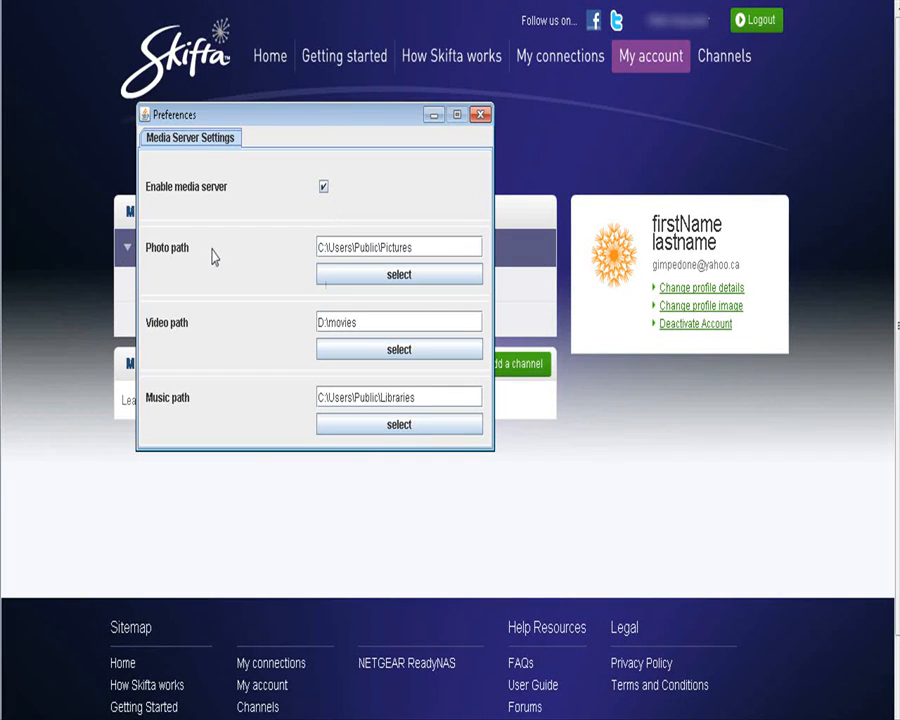
mouse_move(145, 333)
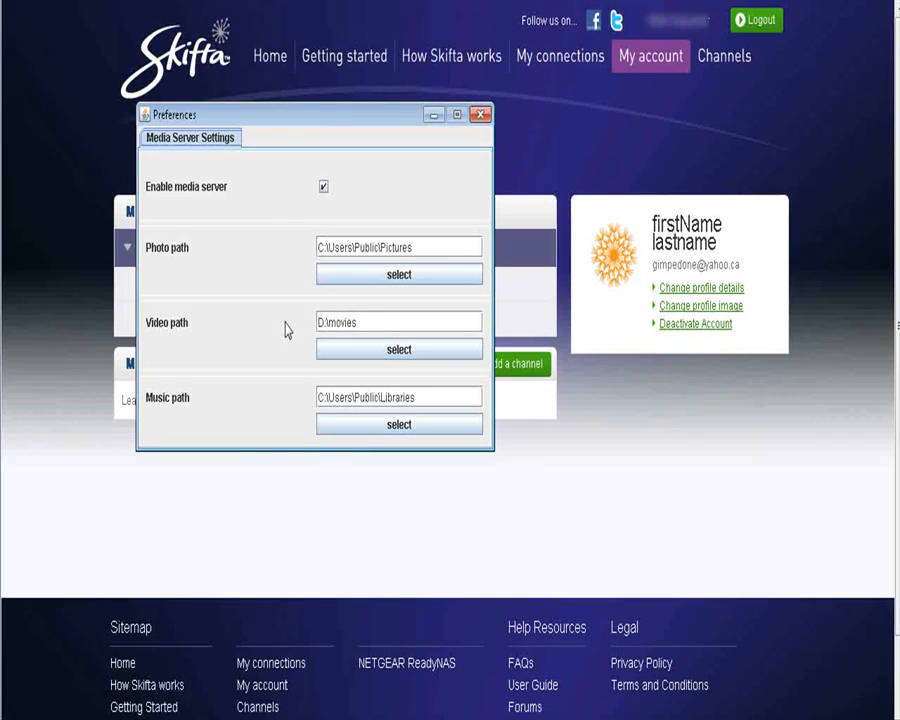
left_click(370, 321)
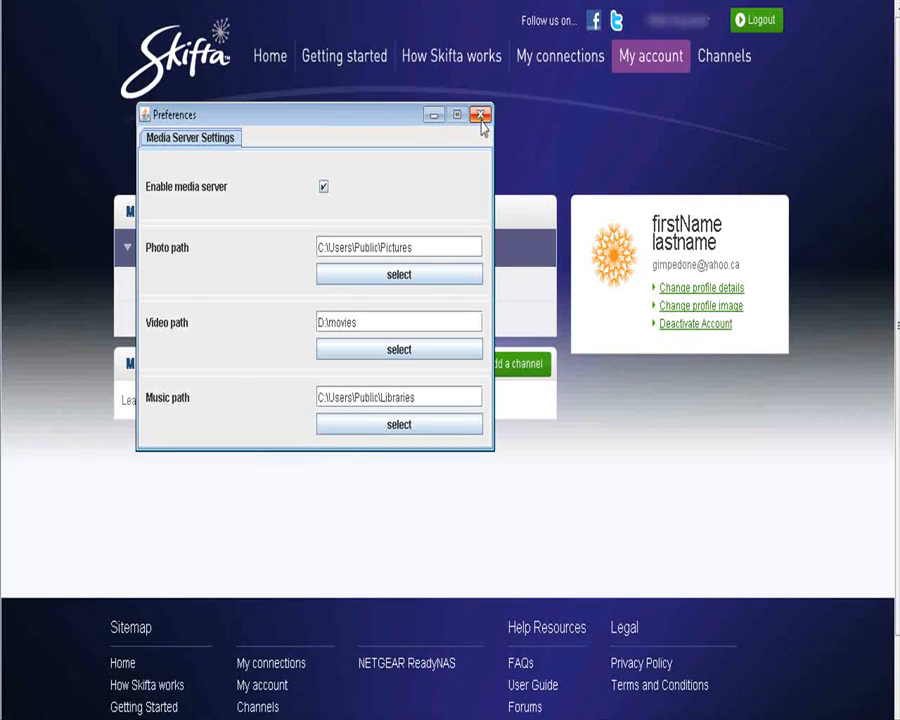
left_click(480, 114)
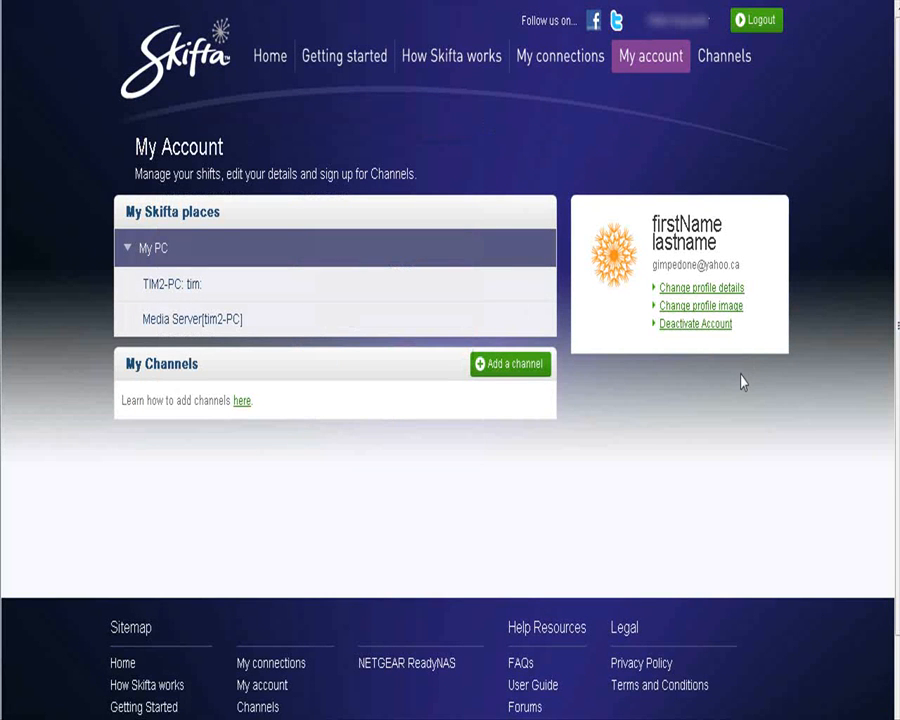
mouse_move(375, 557)
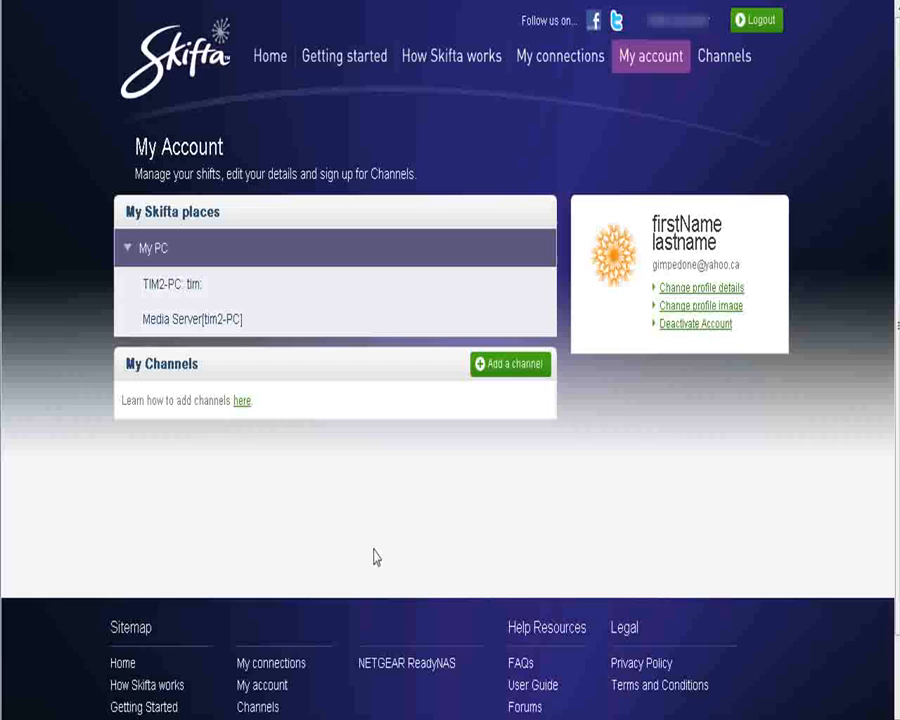
mouse_move(565, 620)
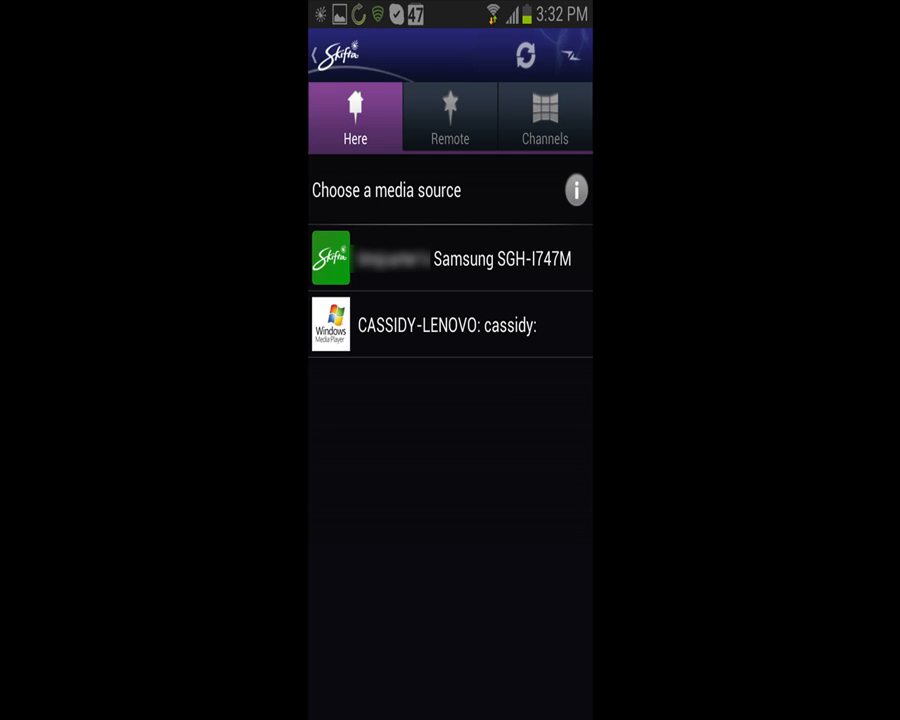
Show the Remote sources, where tim2-PC's Media Server appears online
left_click(449, 117)
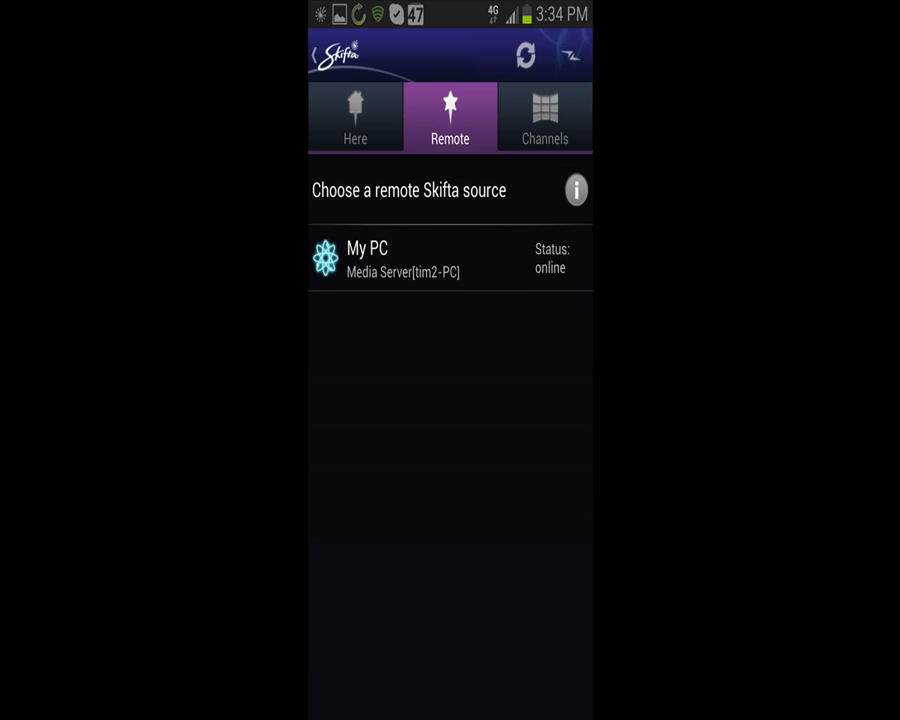
Show the Channels list with Dropbox and Facebook Photos installed
left_click(545, 118)
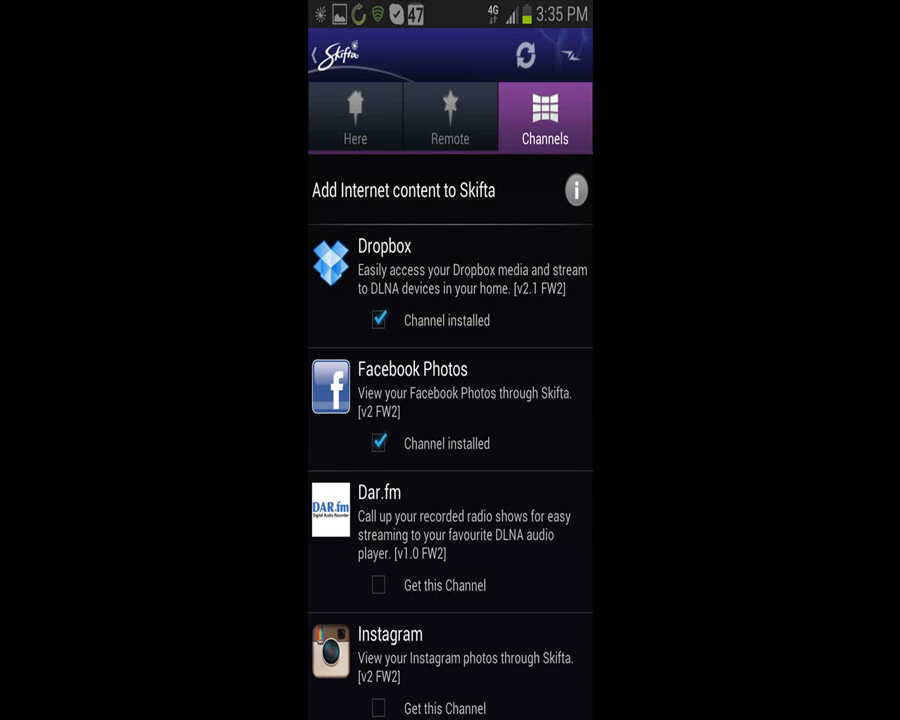
left_click(355, 117)
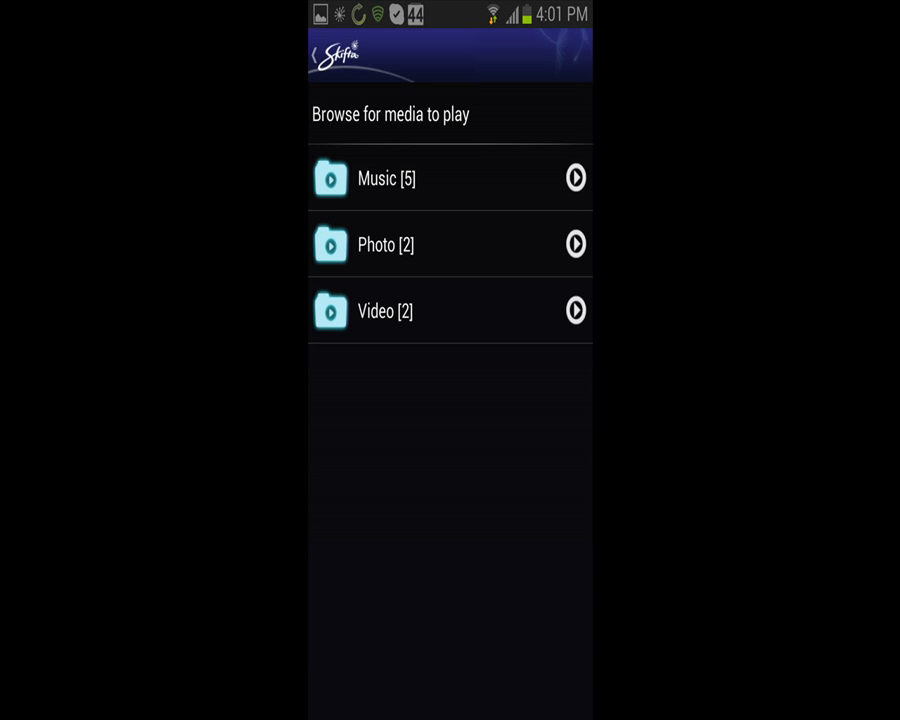
Open the Video folder, showing All Videos (69) and By Folder (70)
left_click(386, 311)
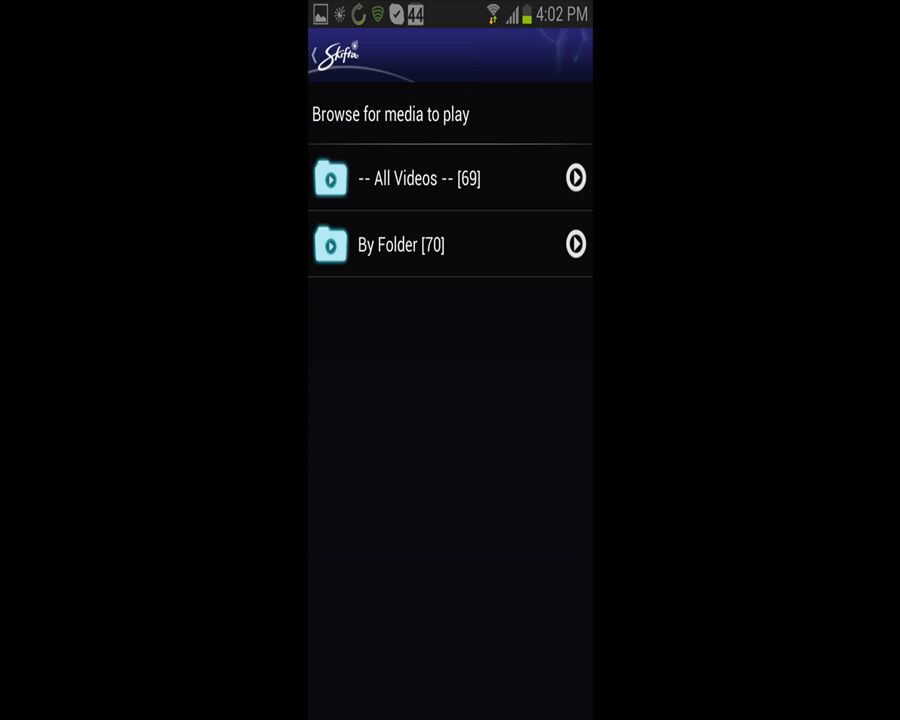